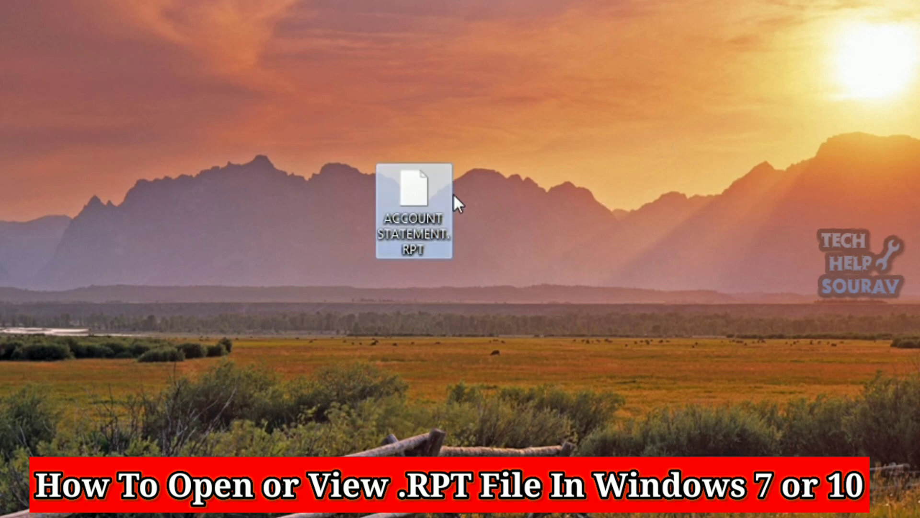
# Attempt to open ACCOUNT STATEMENT.RPT and dismiss the program-search prompt.
pyautogui.doubleClick(414, 211)
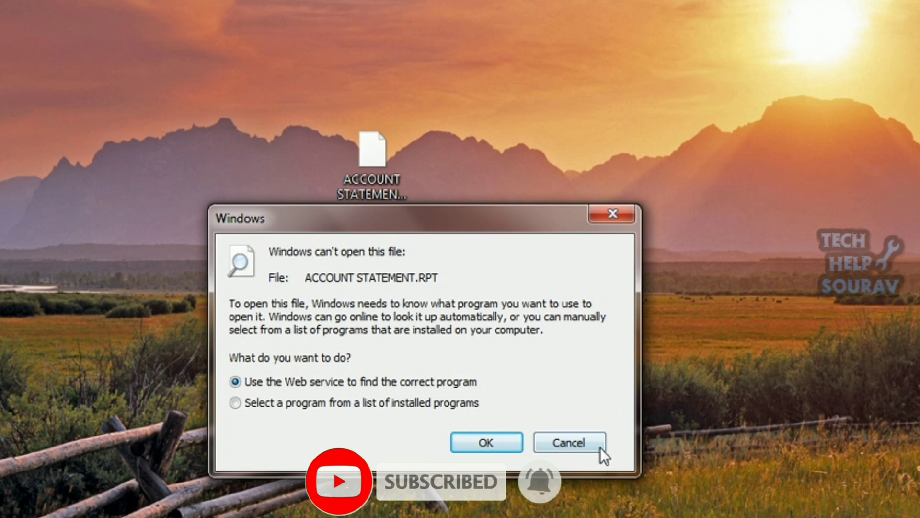
pyautogui.click(567, 442)
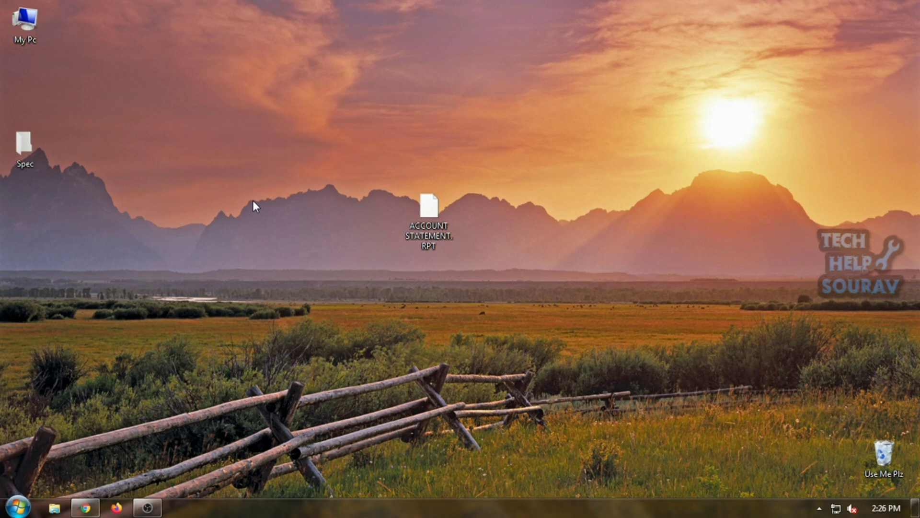
pyautogui.moveTo(86, 507)
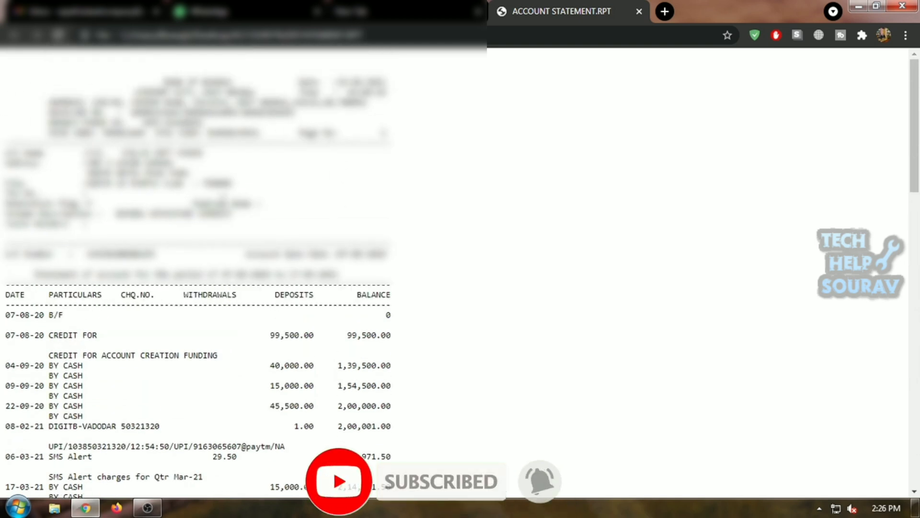
# Configure printing with Save as PDF as the destination and A4 as the paper size.
pyautogui.press('ctrl+p')
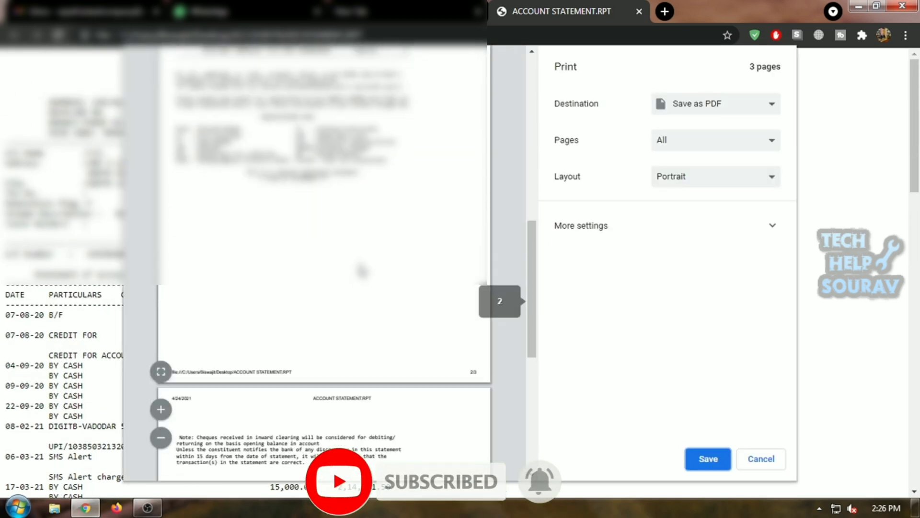
pyautogui.click(715, 104)
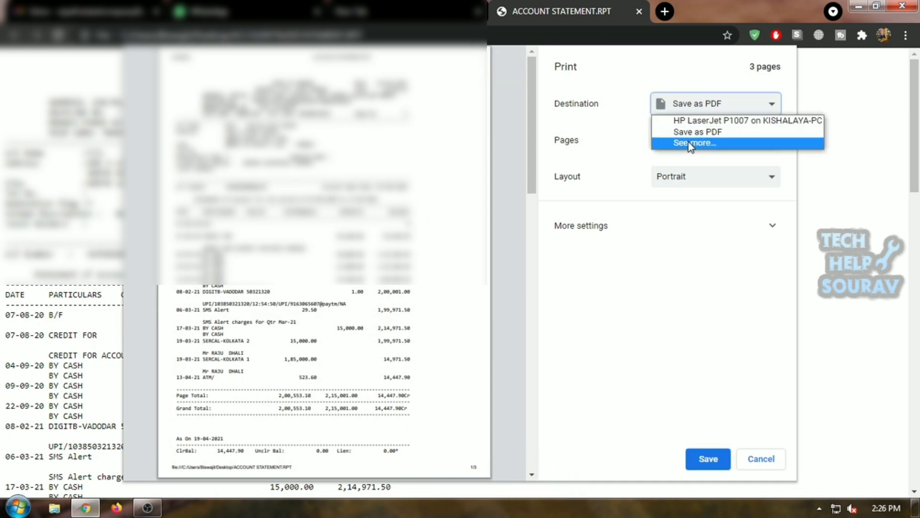
pyautogui.click(694, 142)
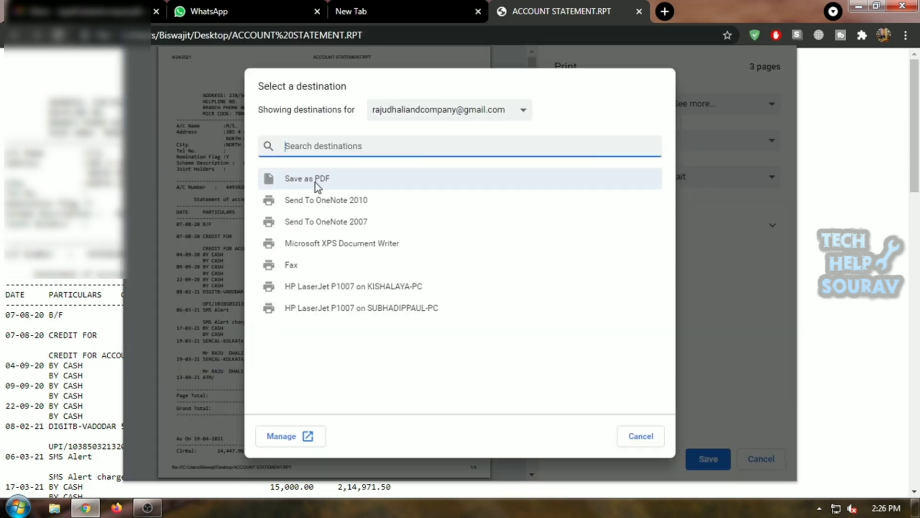
pyautogui.click(307, 179)
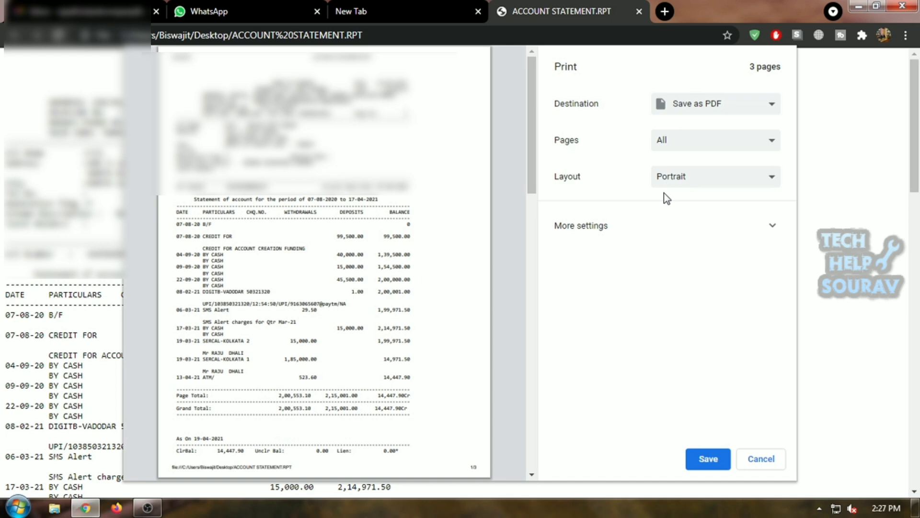
pyautogui.click(715, 273)
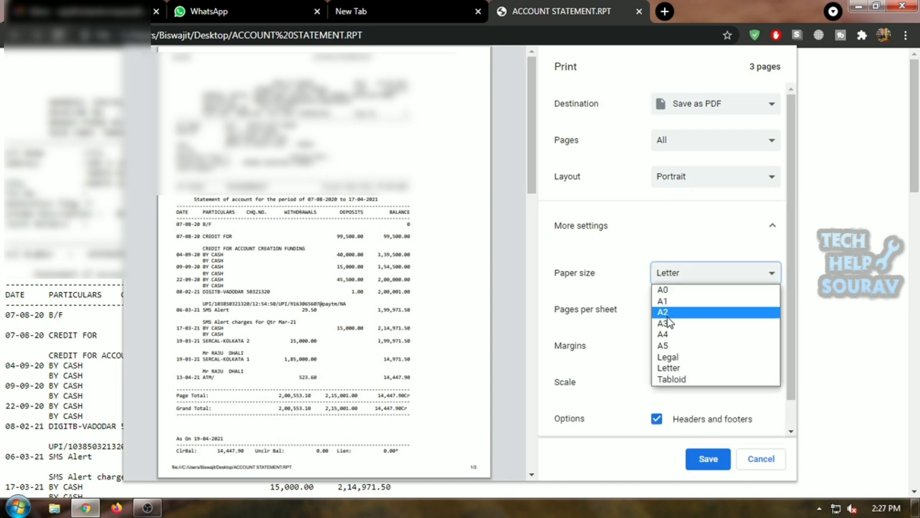
pyautogui.click(663, 334)
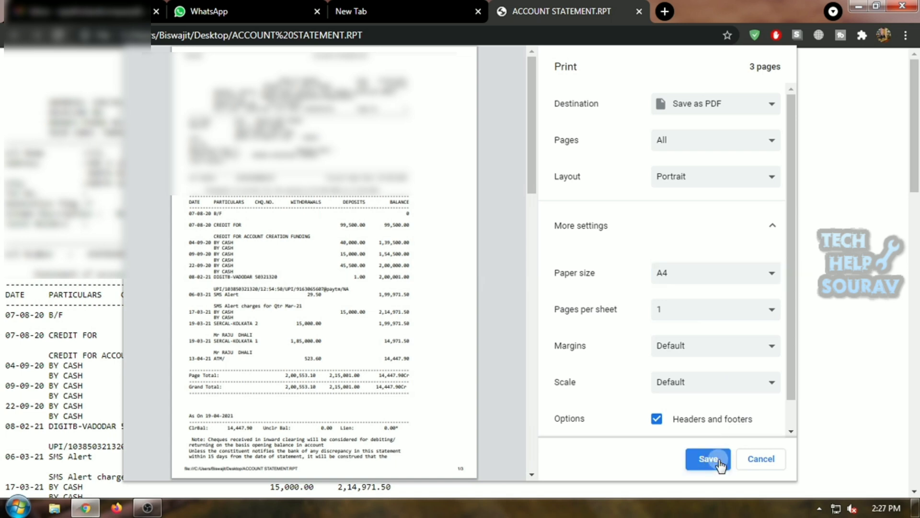
# Save the statement to the Desktop as a PDF named ACCOUNT STATEMENT, without the .RPT suffix.
pyautogui.click(709, 458)
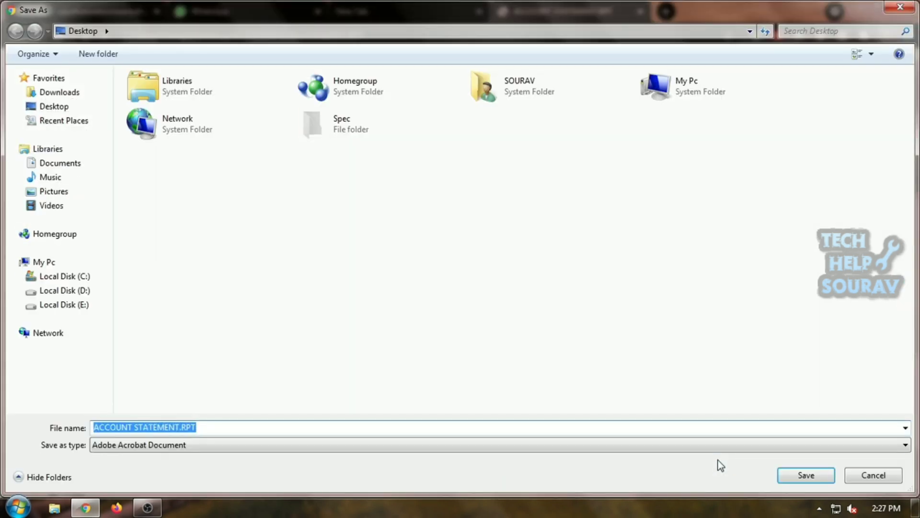
pyautogui.click(235, 427)
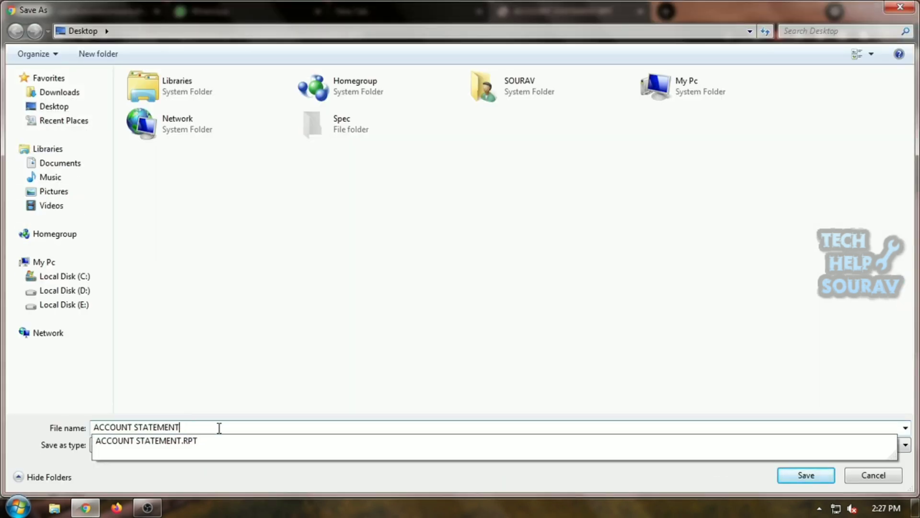
pyautogui.click(806, 476)
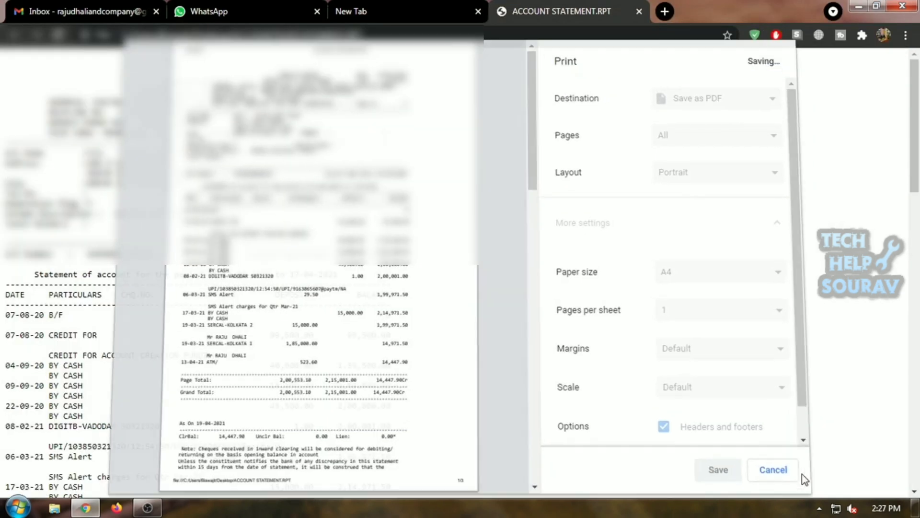
pyautogui.click(772, 469)
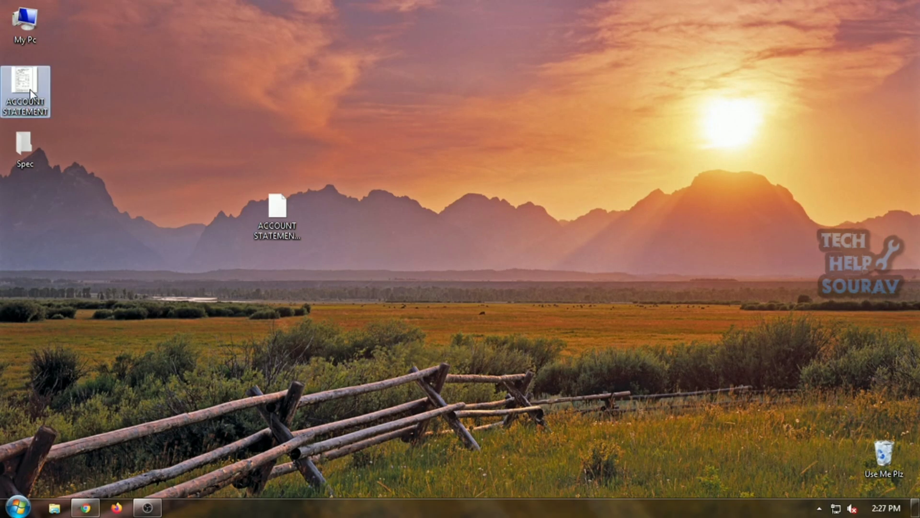
# View the saved ACCOUNT STATEMENT PDF from the desktop and scroll through its pages.
pyautogui.doubleClick(277, 206)
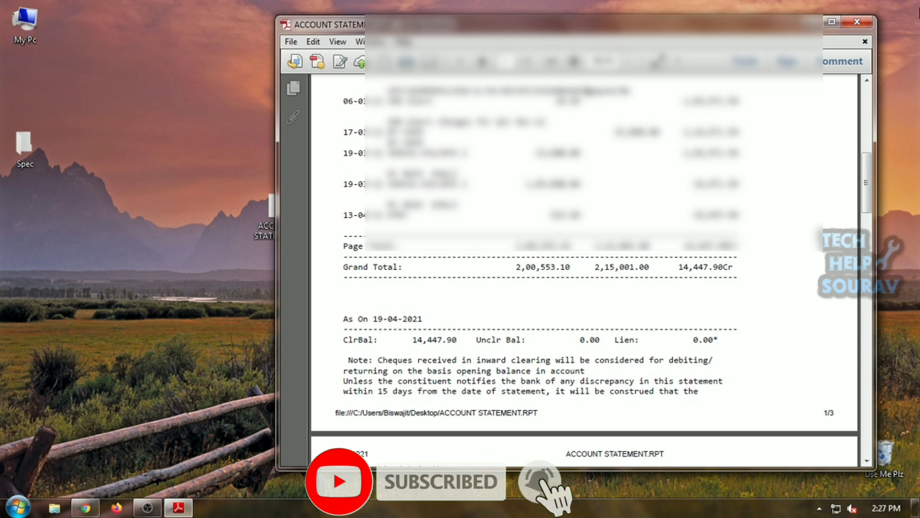
pyautogui.scroll(-3)
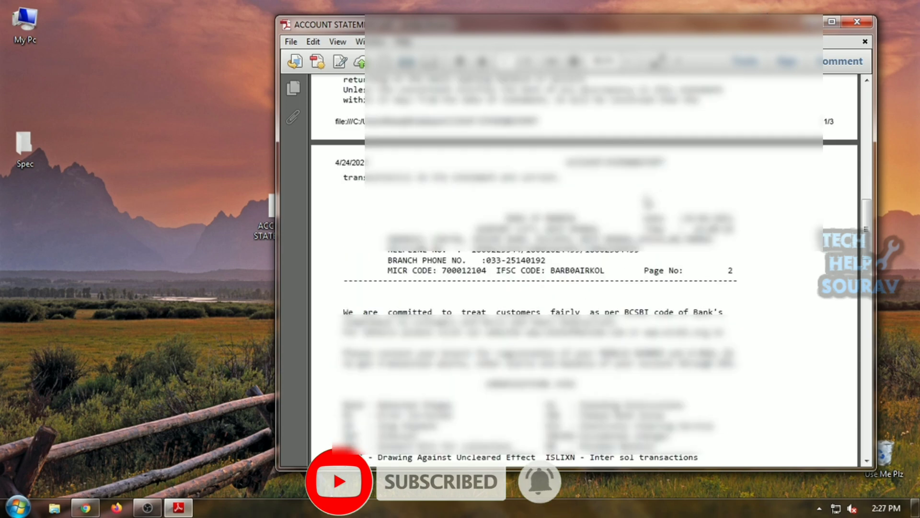